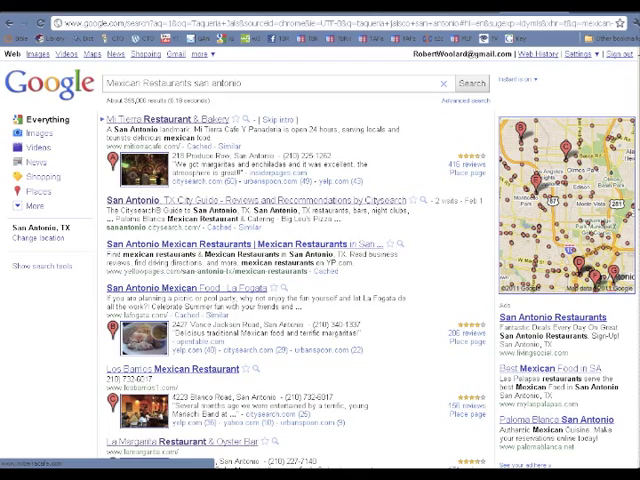
- Review the Las Palapas results, then show the SEO workbook's Directory Submission sheet of restaurant listings
scroll(down, 3)
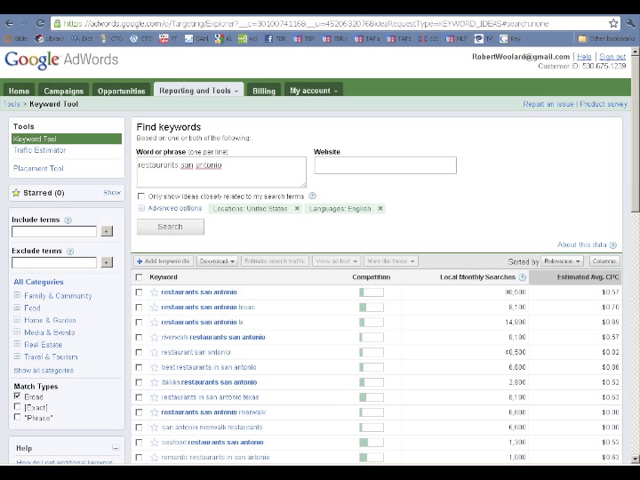
scroll(down, 3)
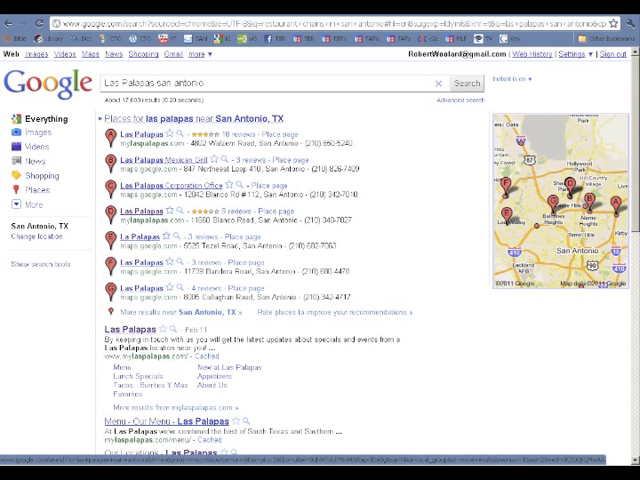
scroll(down, 3)
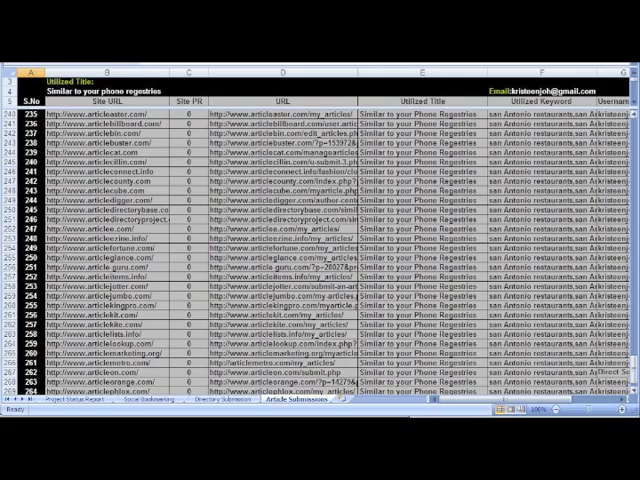
click(220, 408)
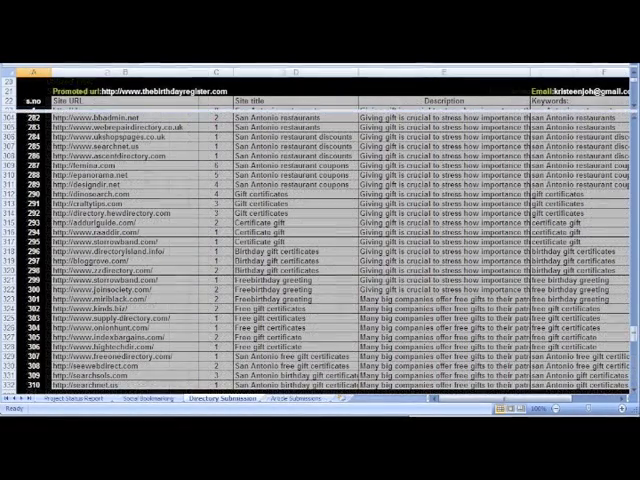